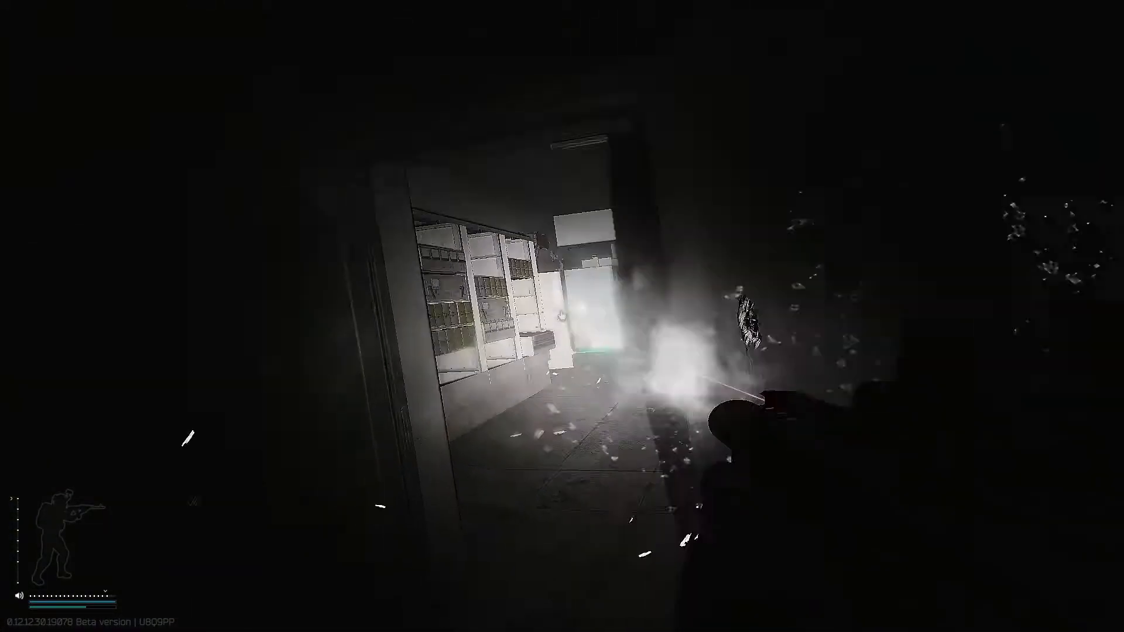
pyautogui.press('r')
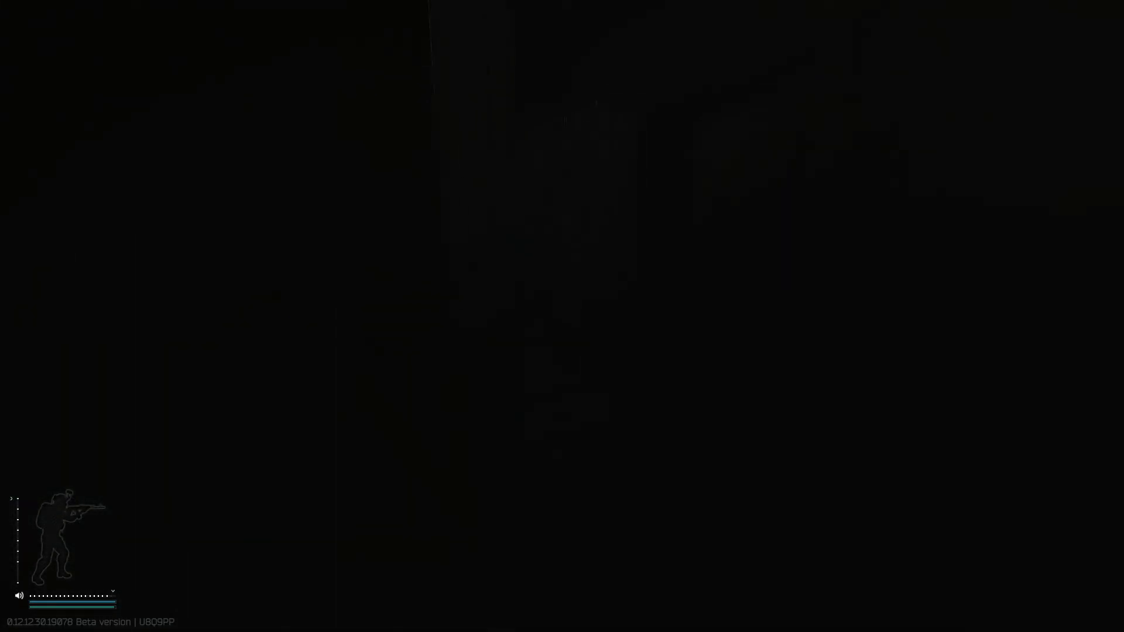
pyautogui.press('r')
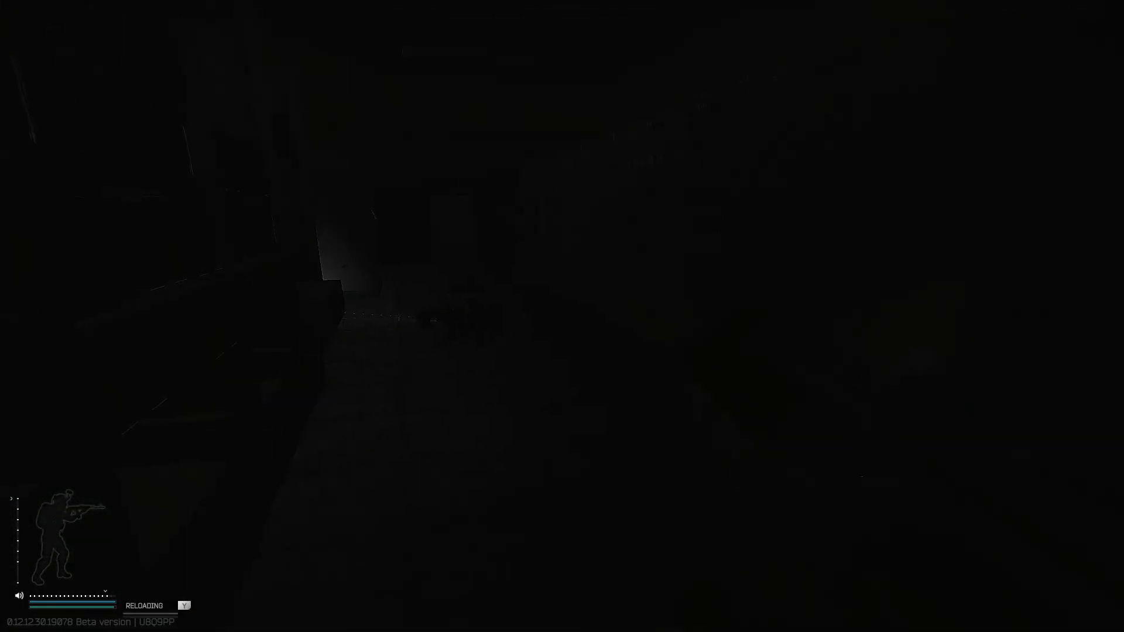